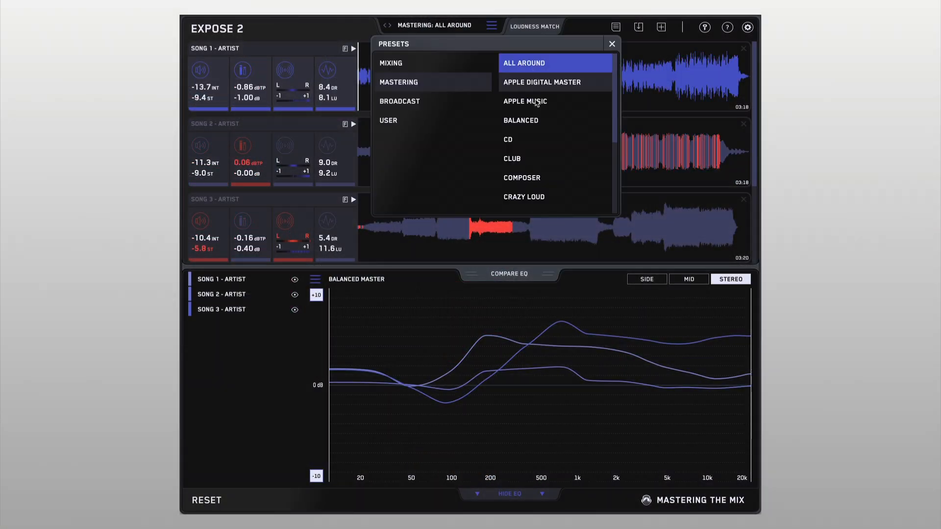
Step: Apply the Balanced mastering preset and start Song 2 playback
click(520, 121)
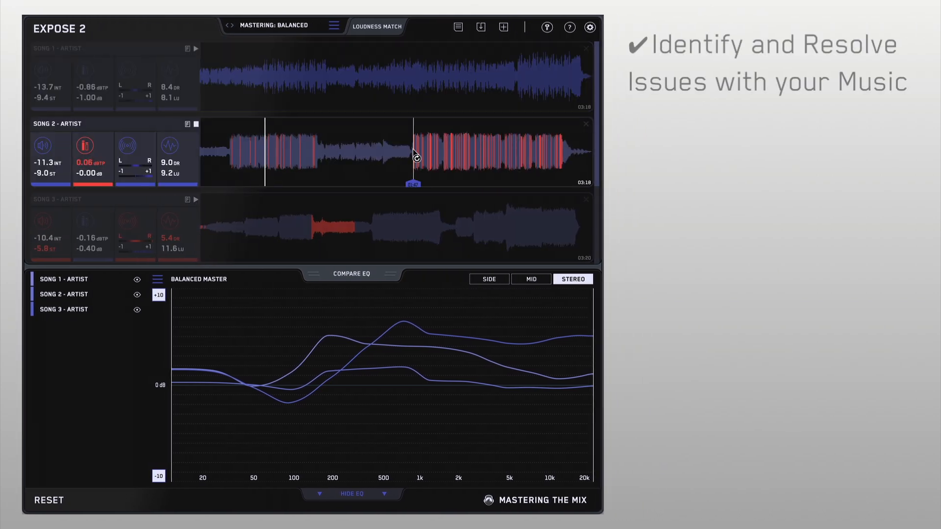
click(377, 27)
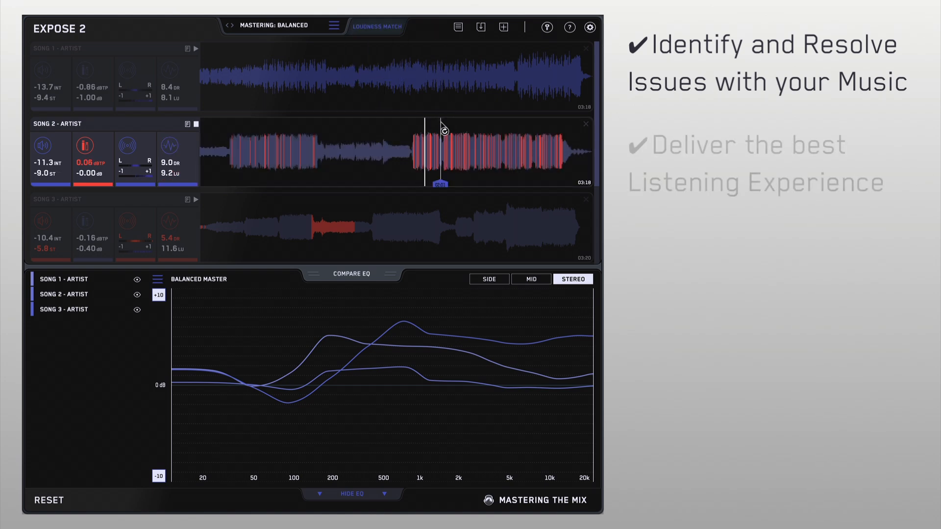
Step: Jump Song 2 into its loud section and show only Song 3's EQ curve
click(64, 309)
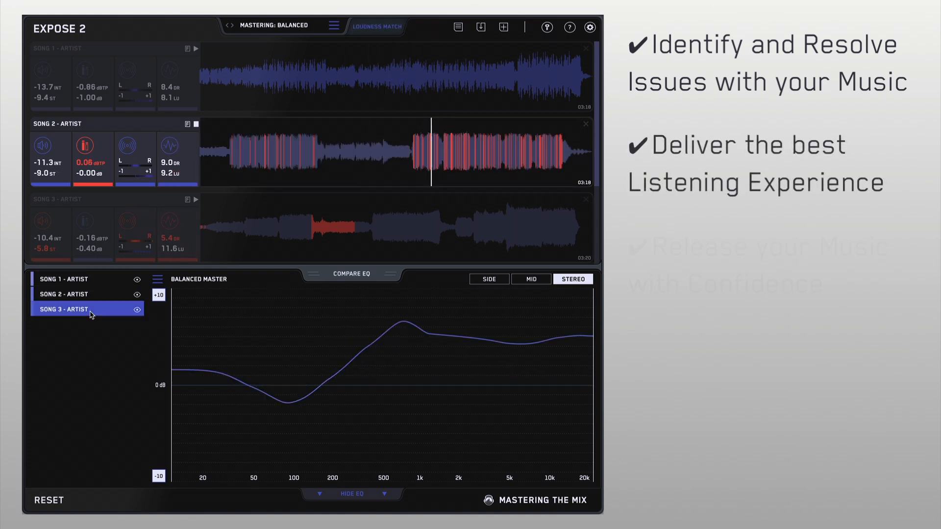
click(351, 494)
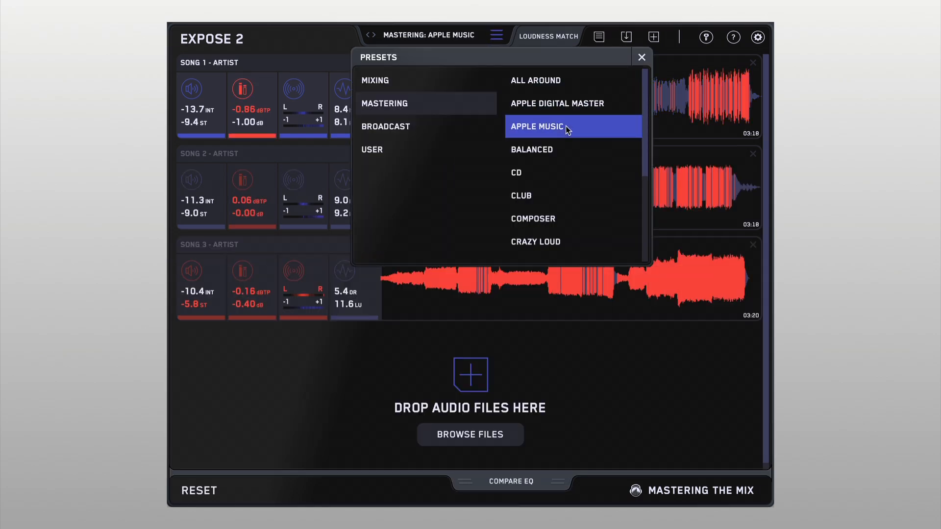
Step: Switch the preset from Apple Music to Spotify and open Song 3's loudness, peak, stereo and dynamics feedback
click(527, 181)
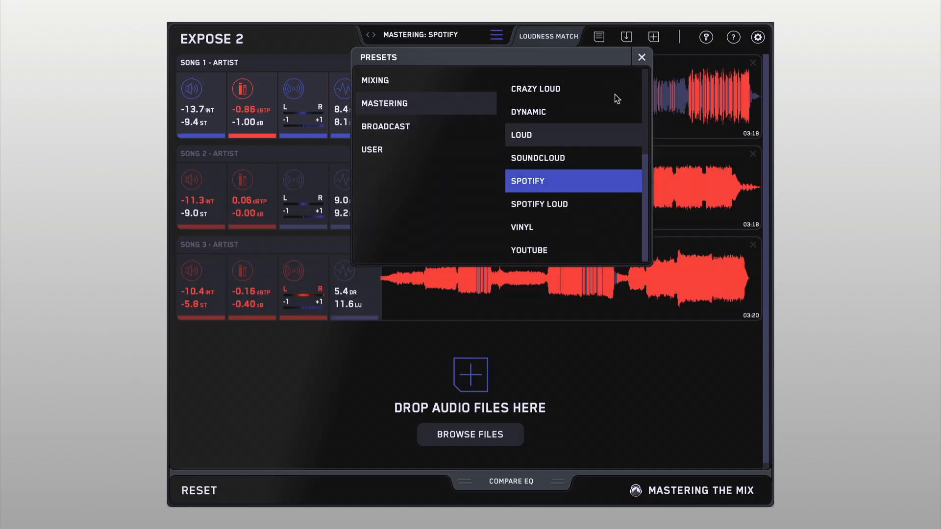
click(641, 57)
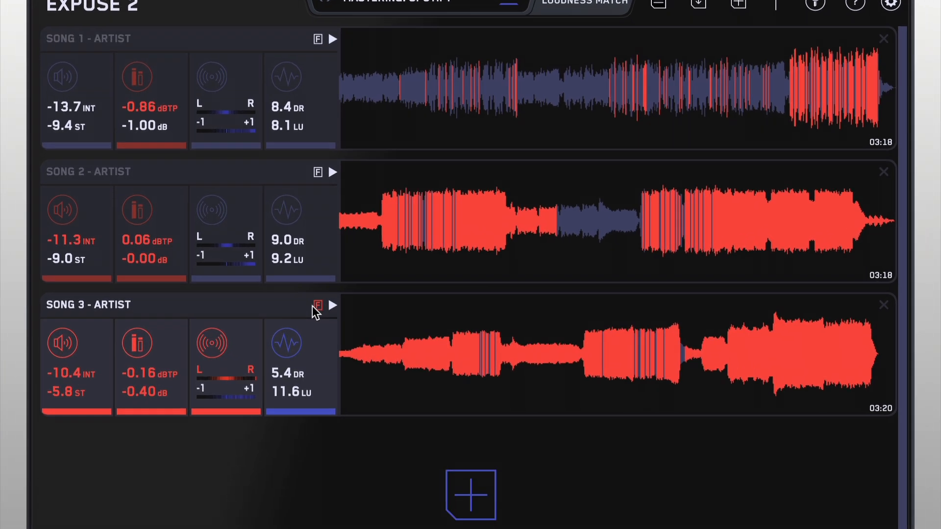
click(318, 305)
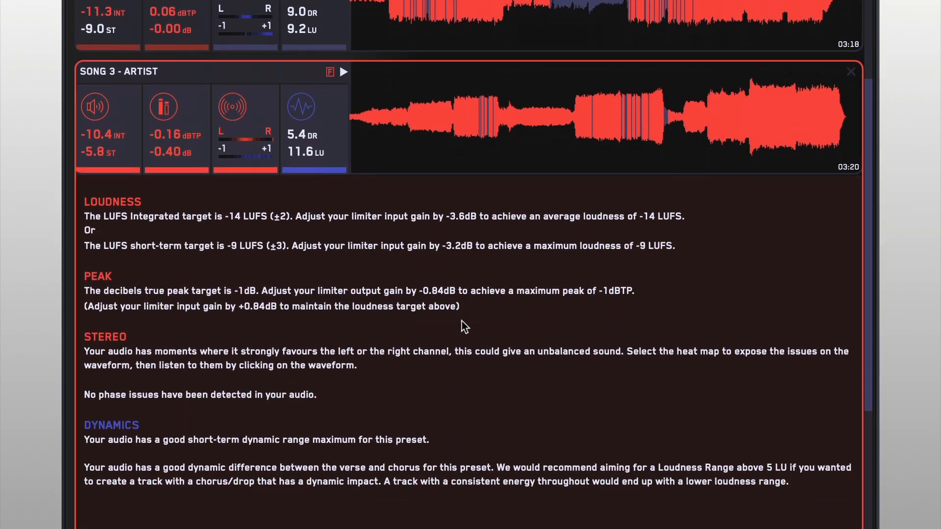